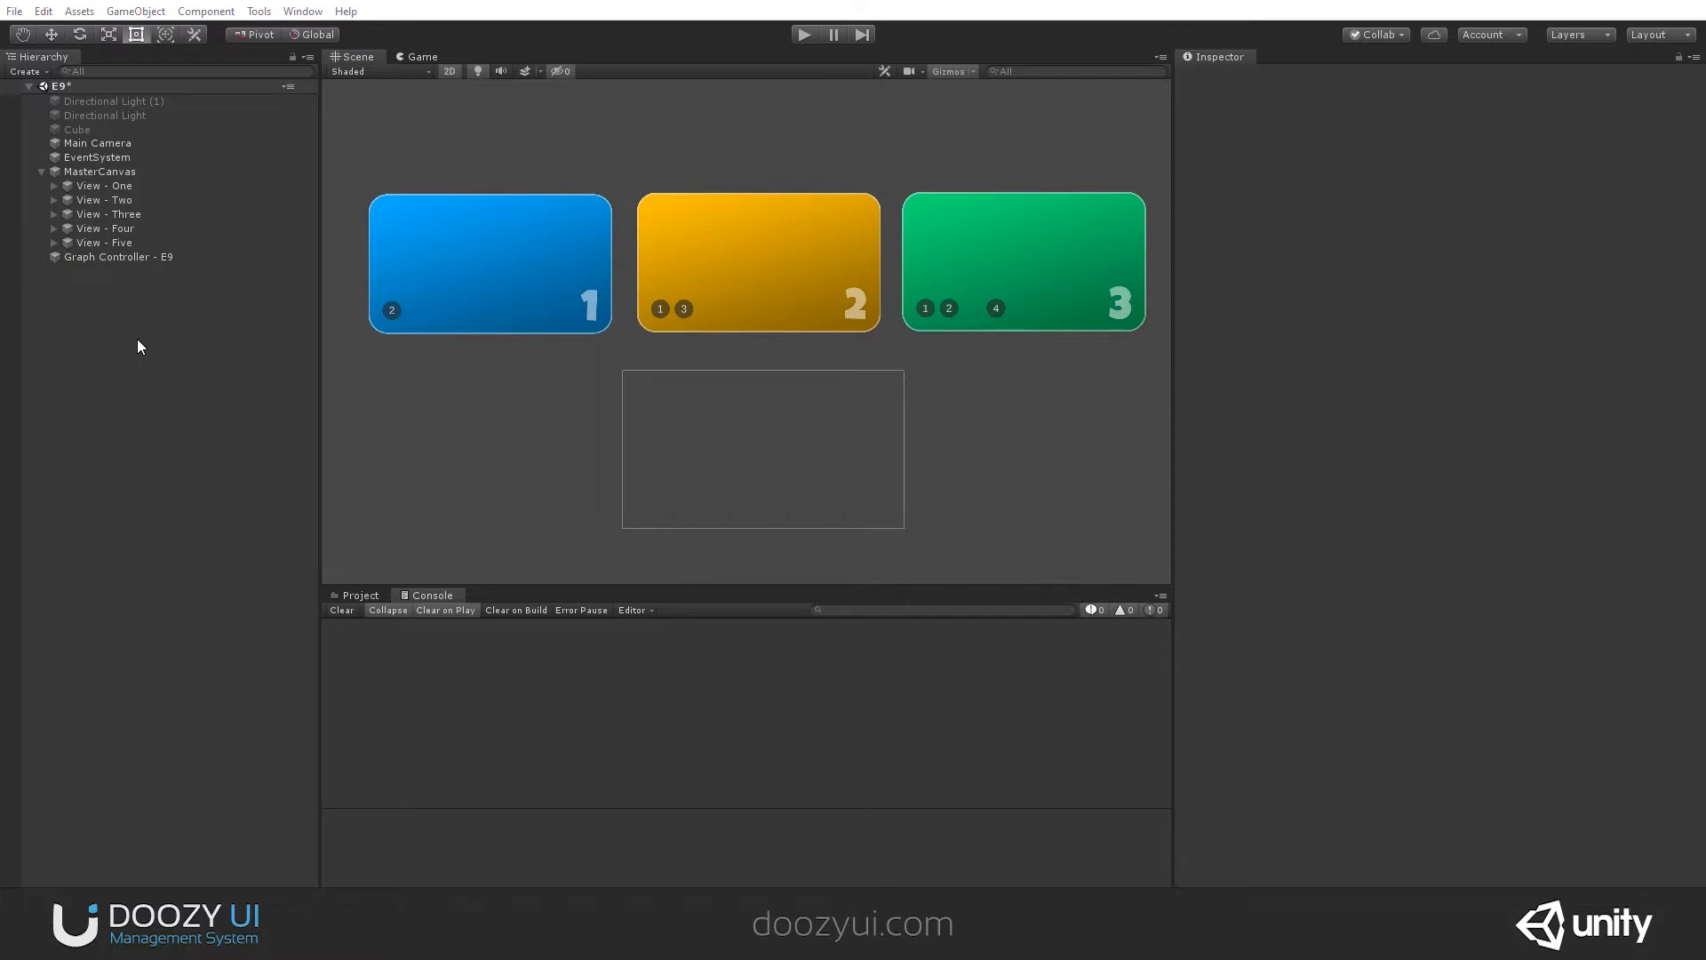
pyautogui.moveTo(147, 352)
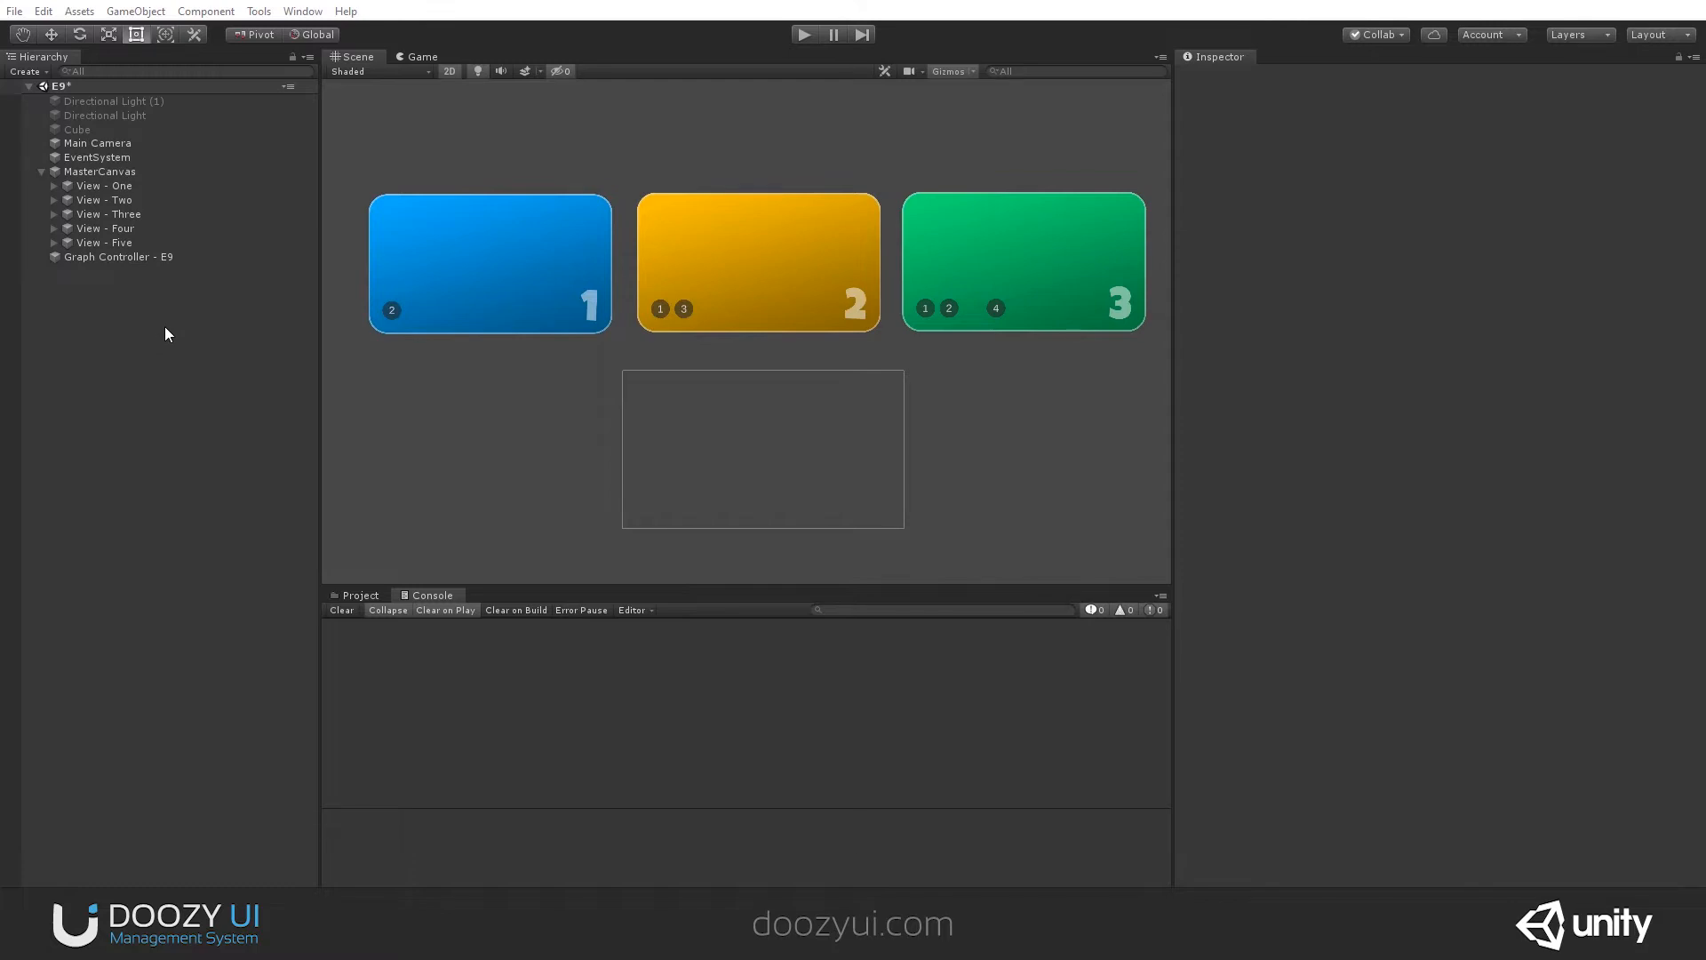
pyautogui.moveTo(158, 313)
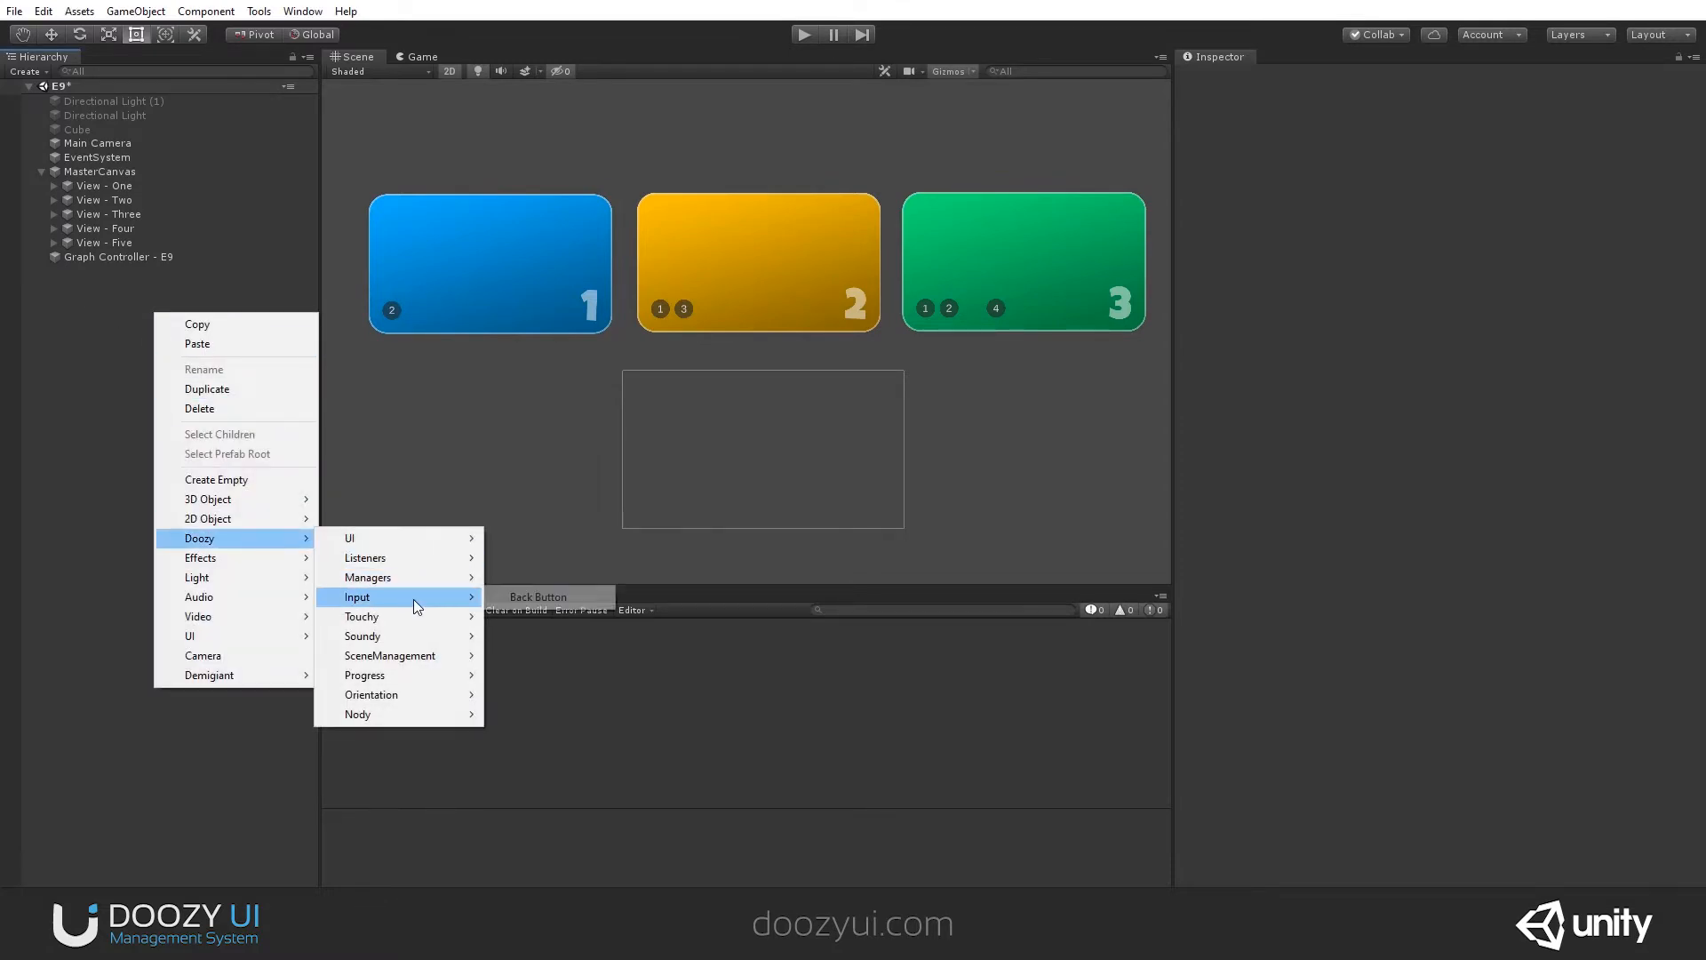
# - Add a Doozy Back Button to the scene and inspect it during a quick play run
pyautogui.click(536, 597)
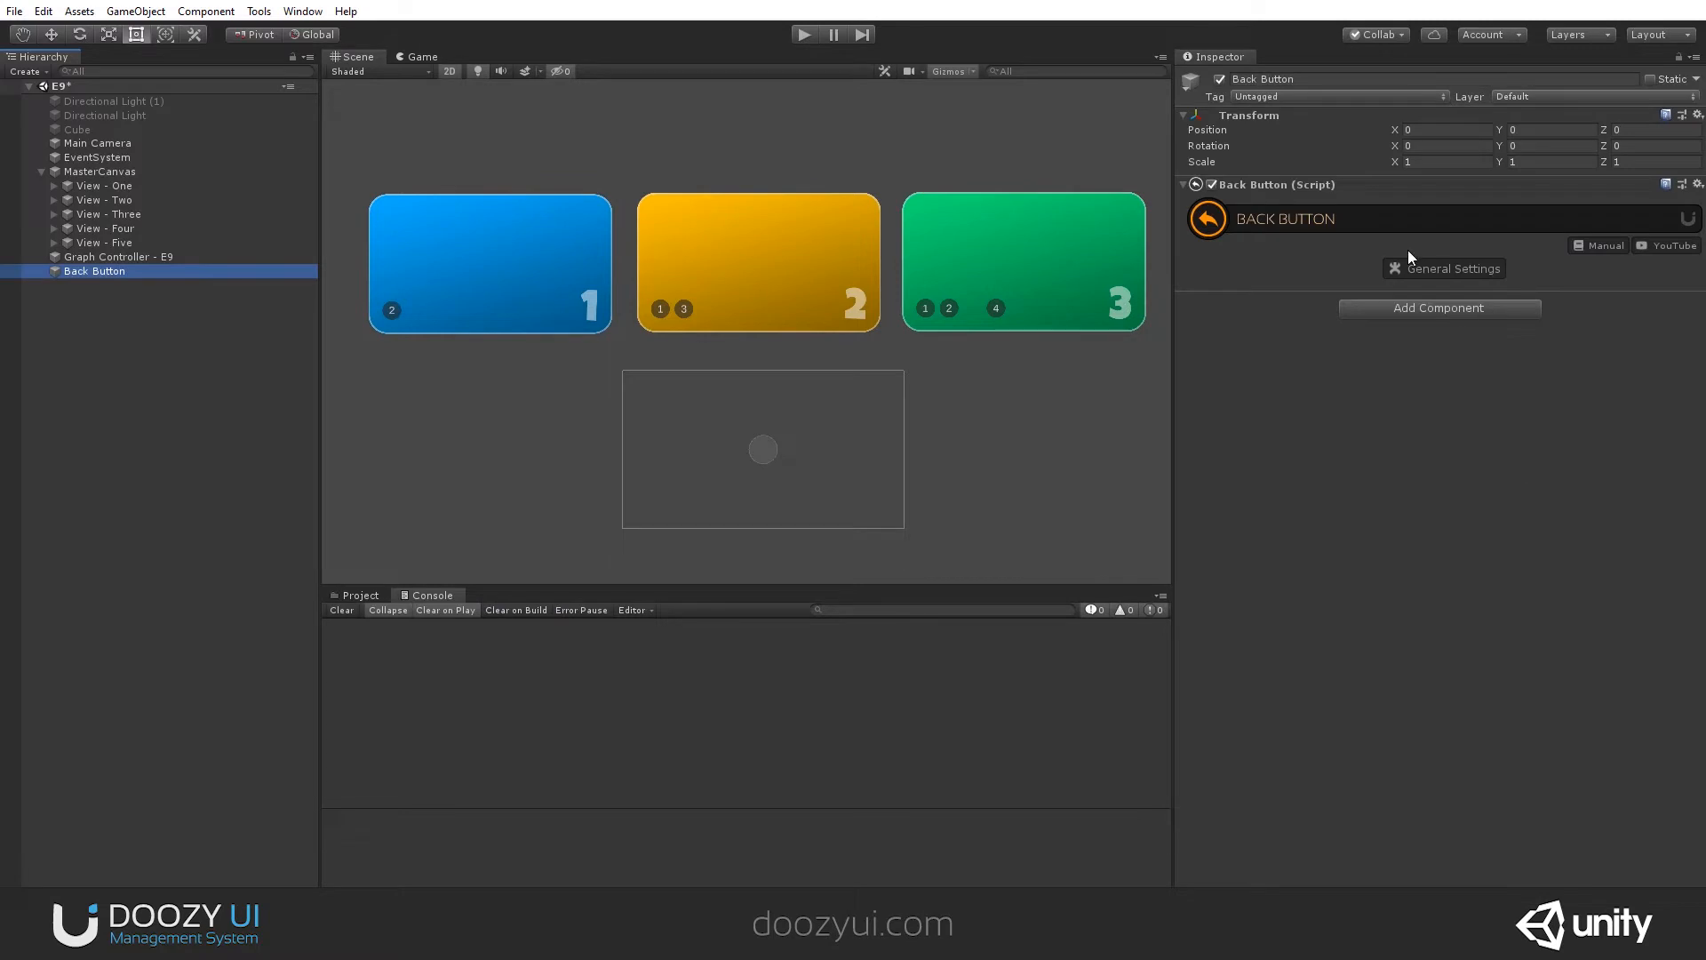
pyautogui.moveTo(117, 322)
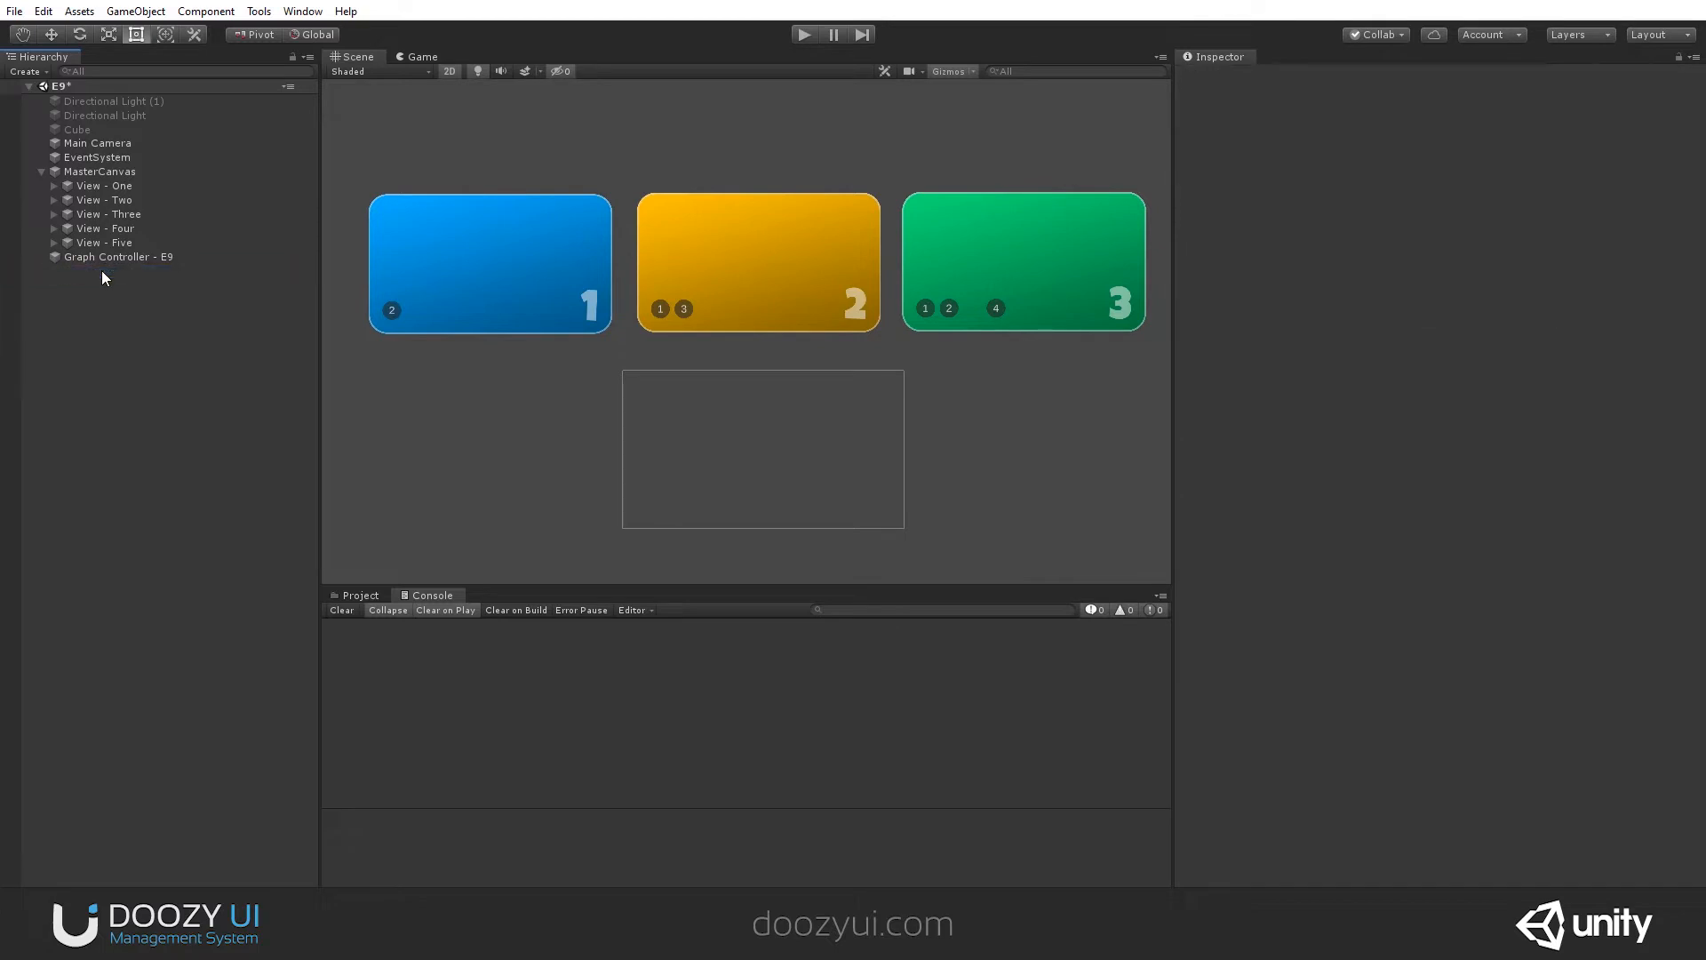
pyautogui.moveTo(803, 34)
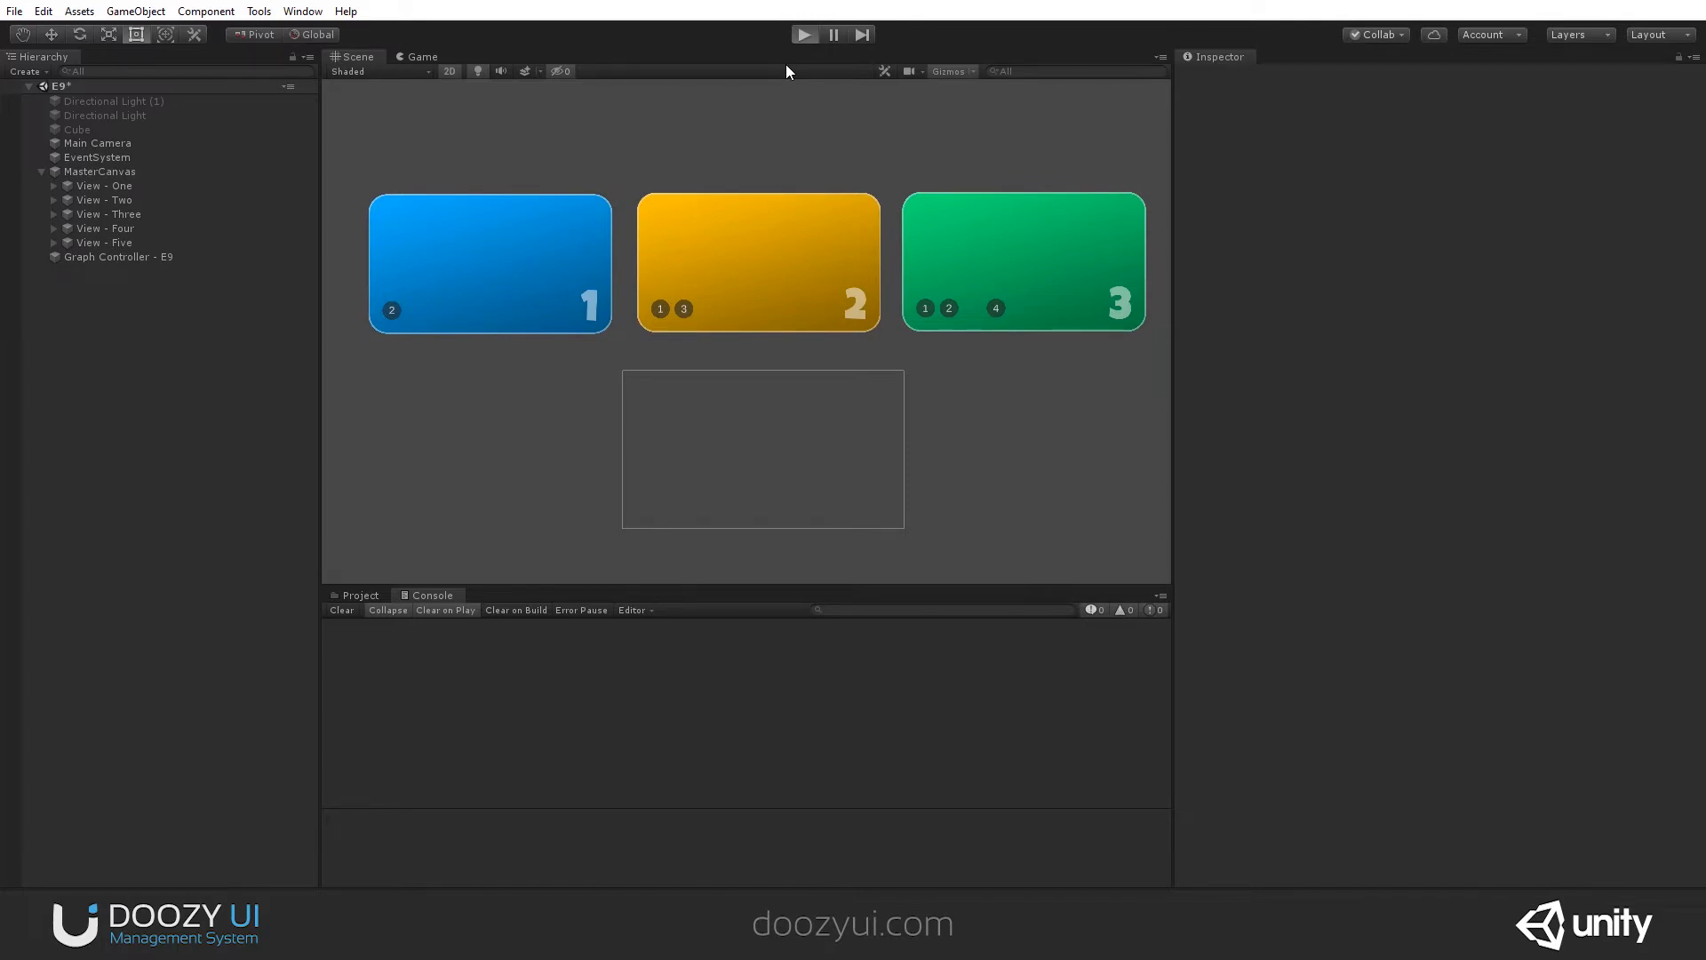
pyautogui.click(804, 33)
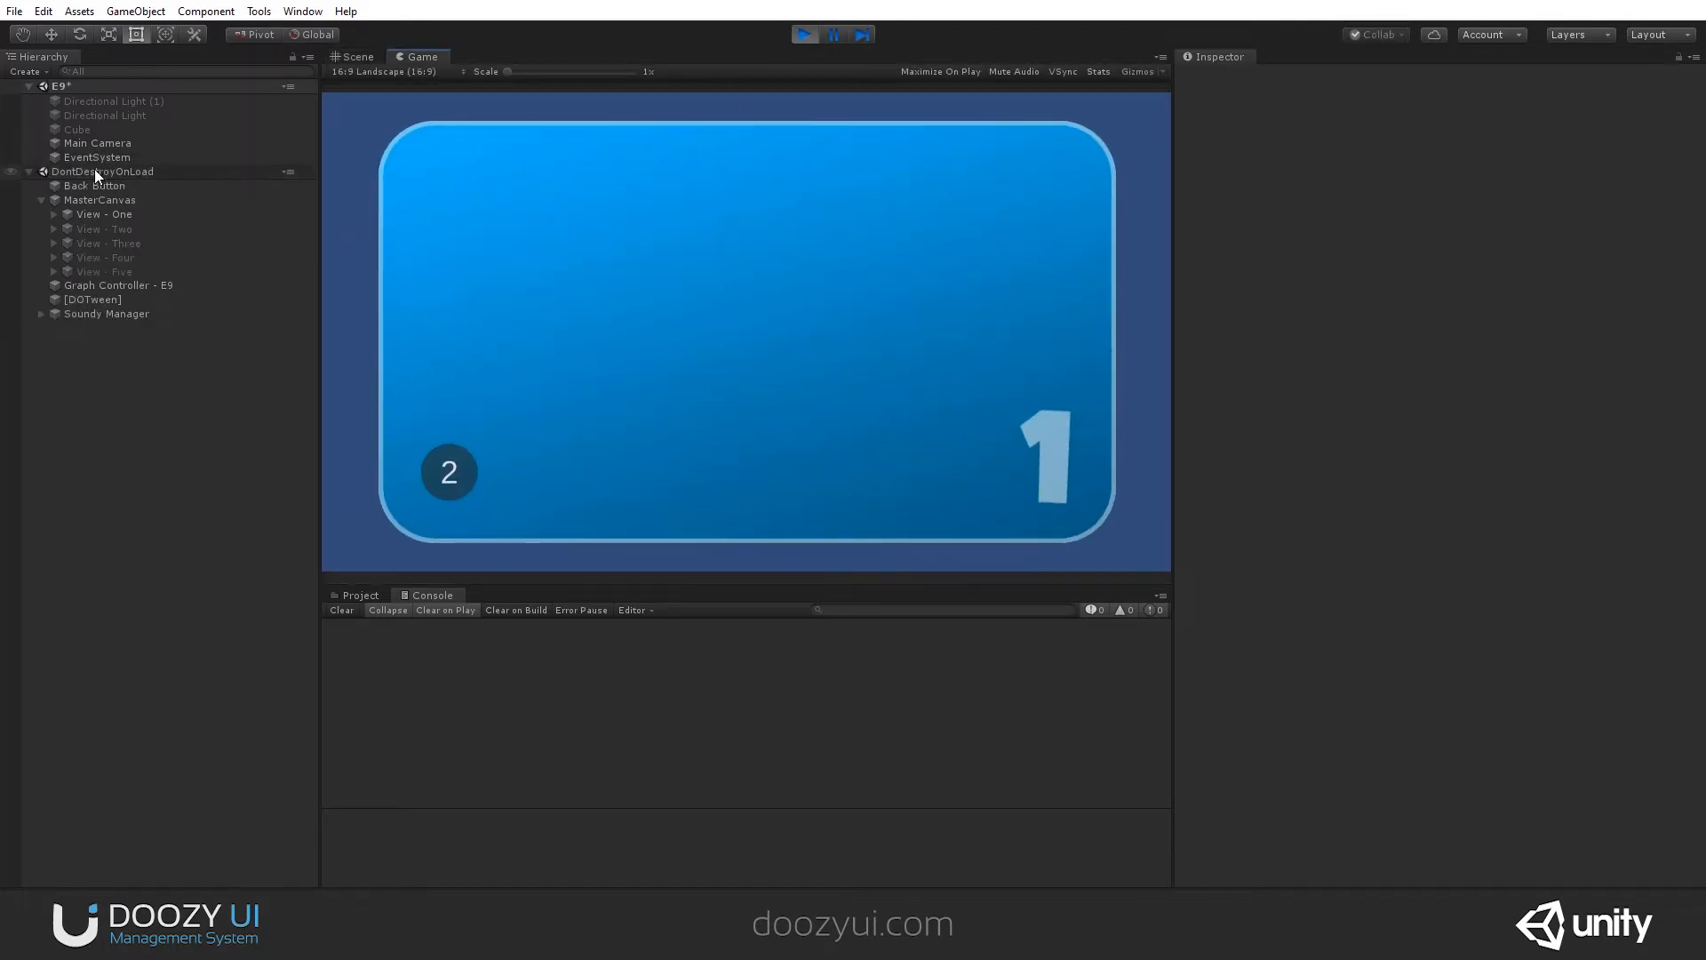
pyautogui.click(95, 185)
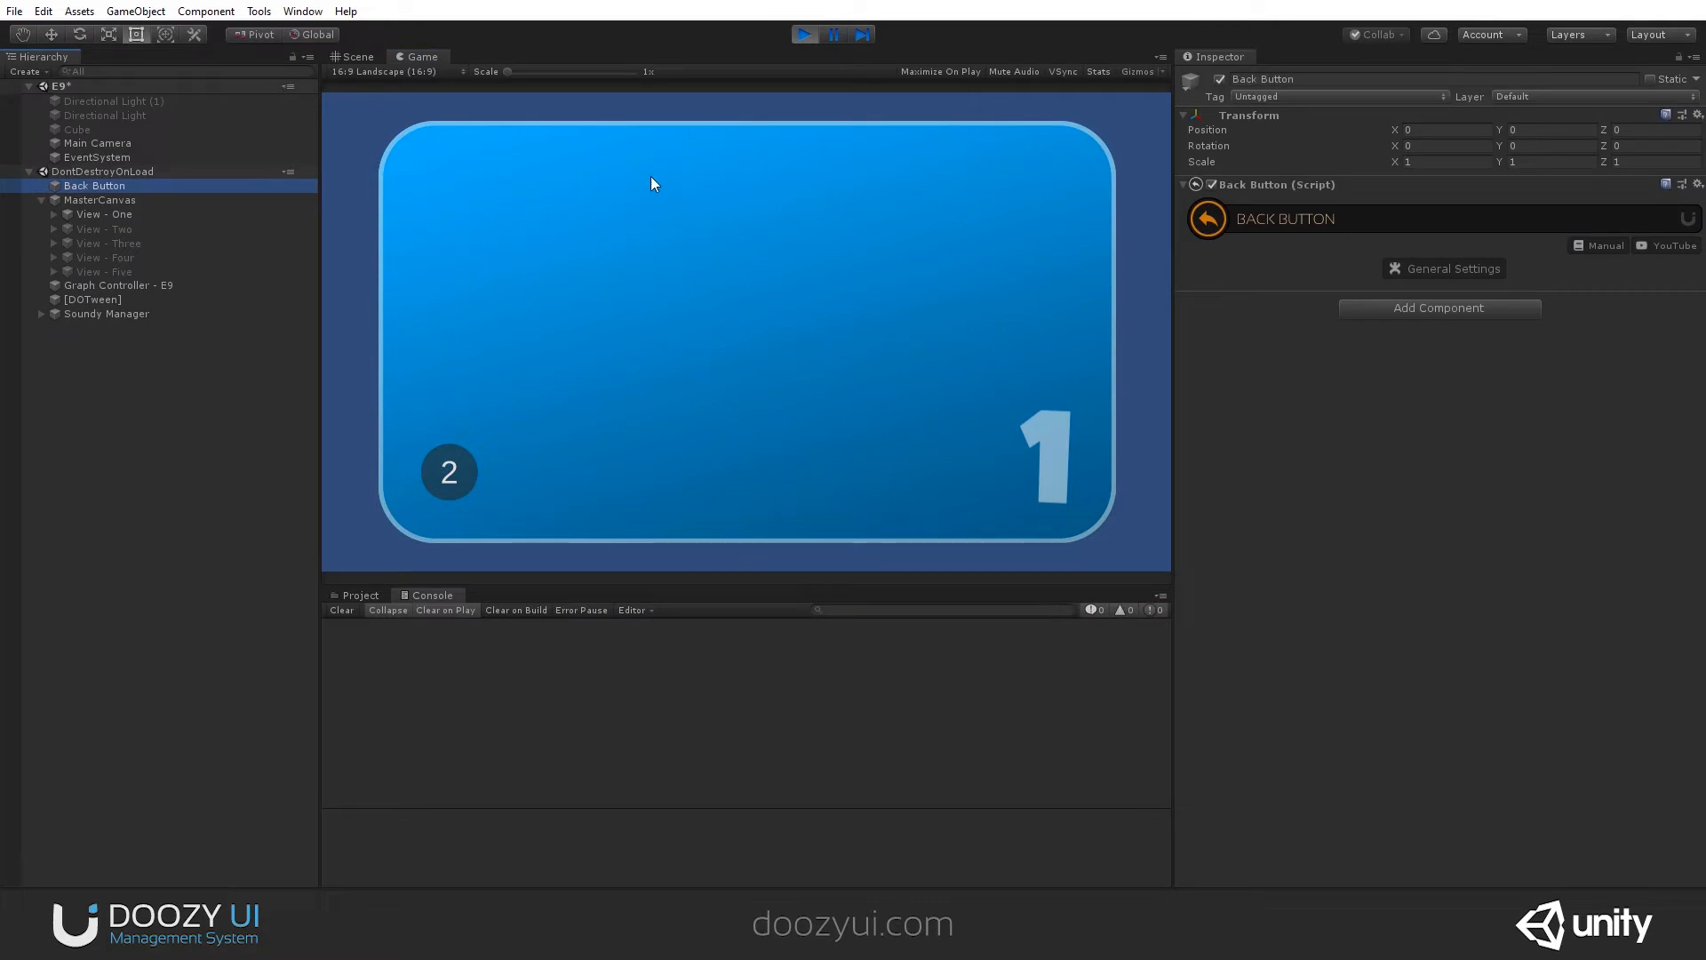
pyautogui.click(803, 34)
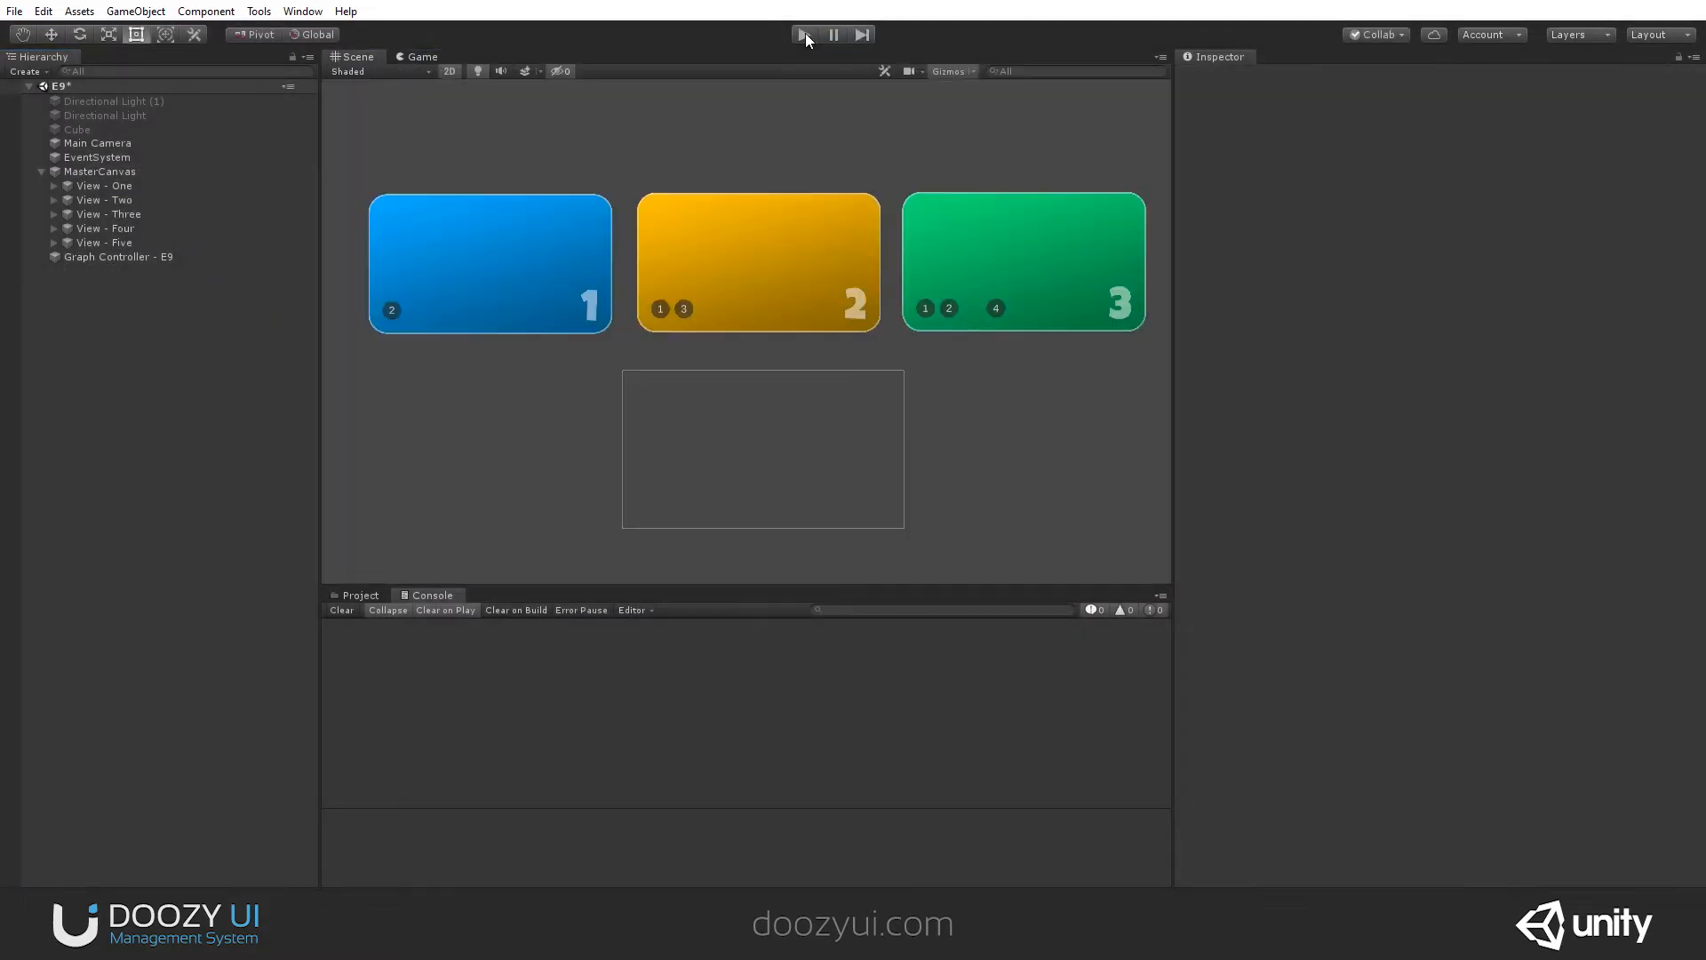
pyautogui.moveTo(803, 33)
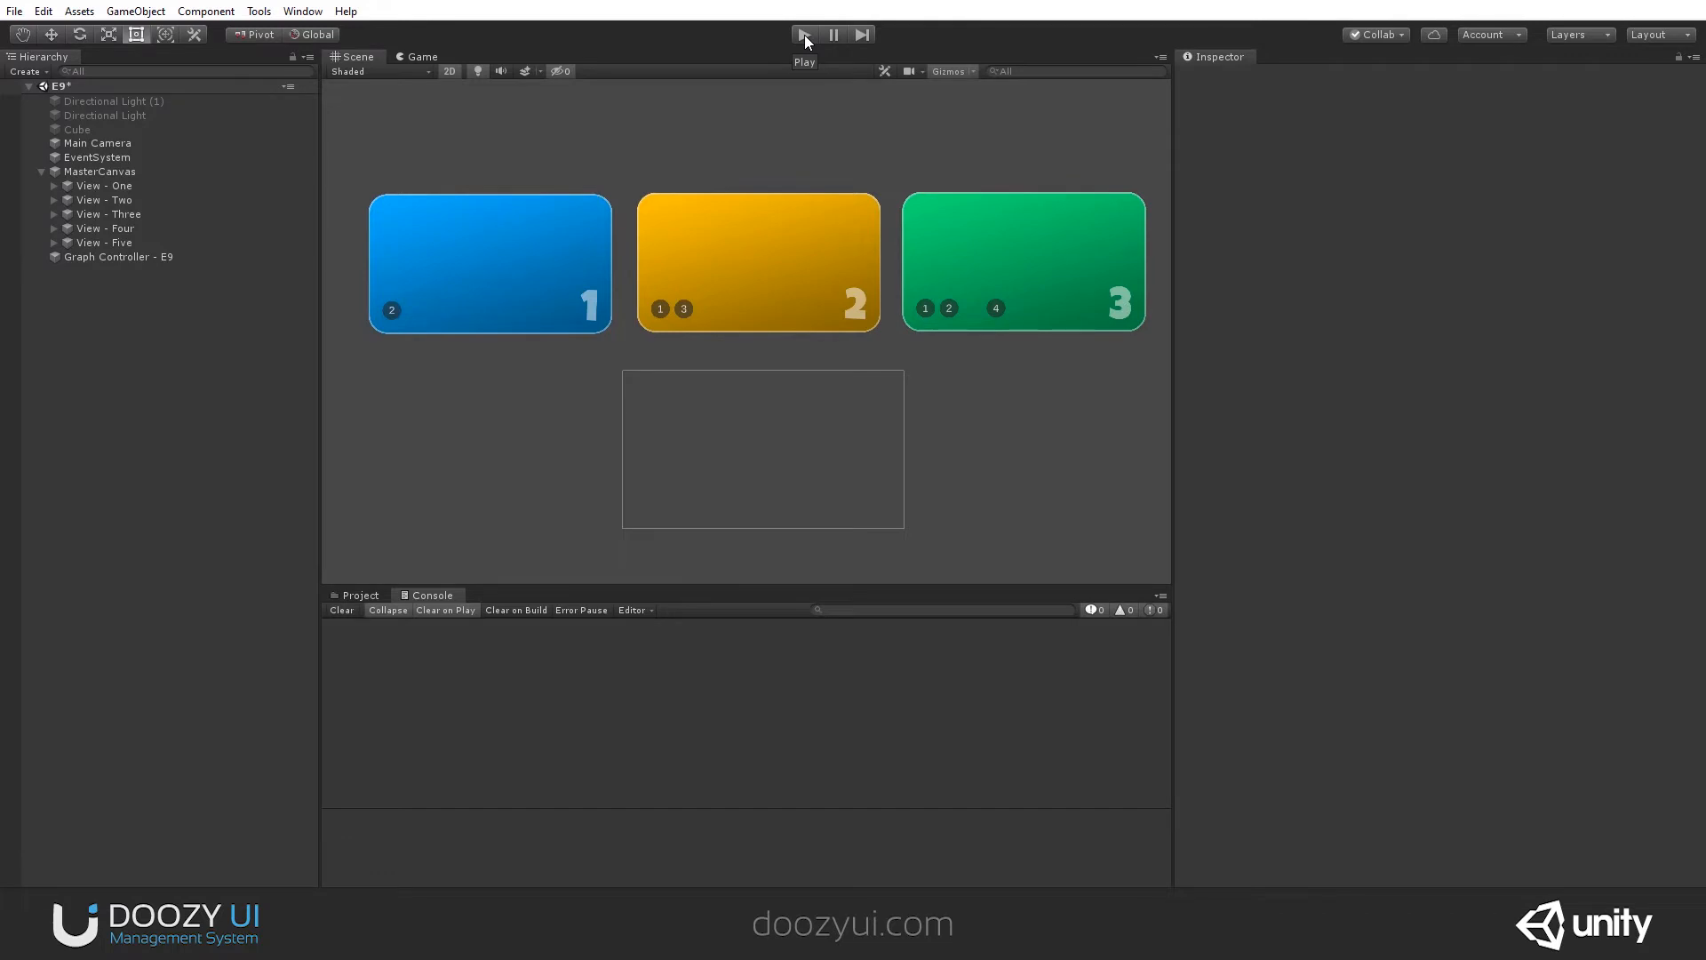
pyautogui.moveTo(711, 133)
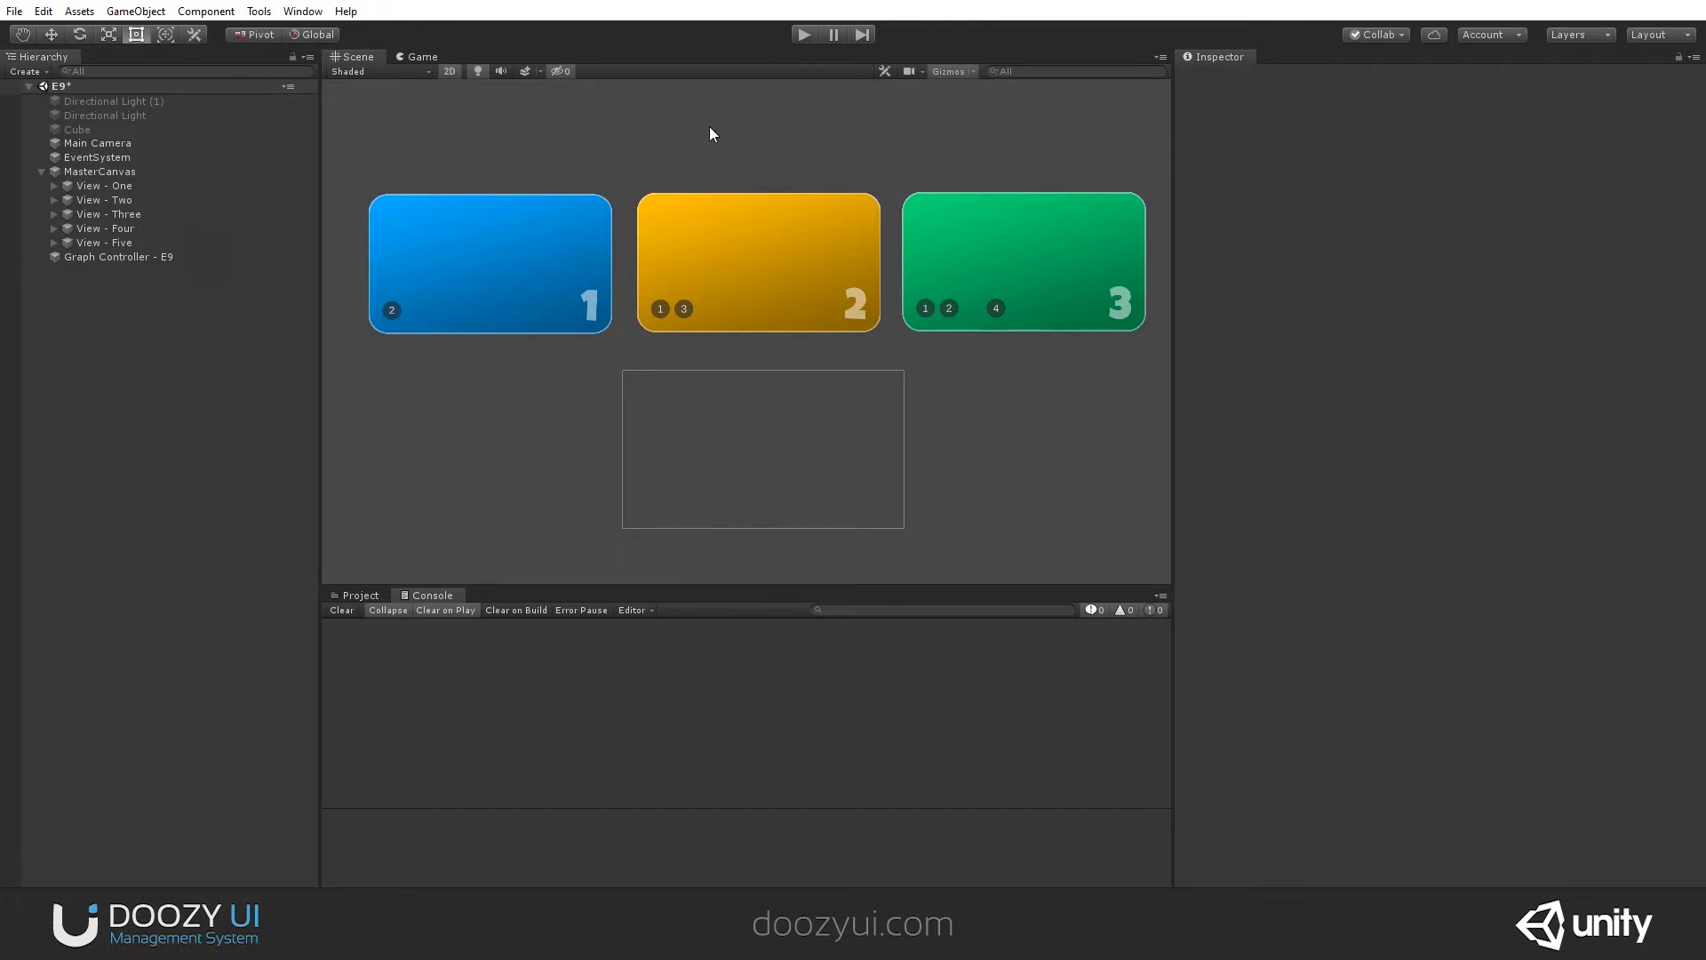
# - Run the scene again and navigate the views with the Nody graph live, then rearrange the graph
pyautogui.click(118, 256)
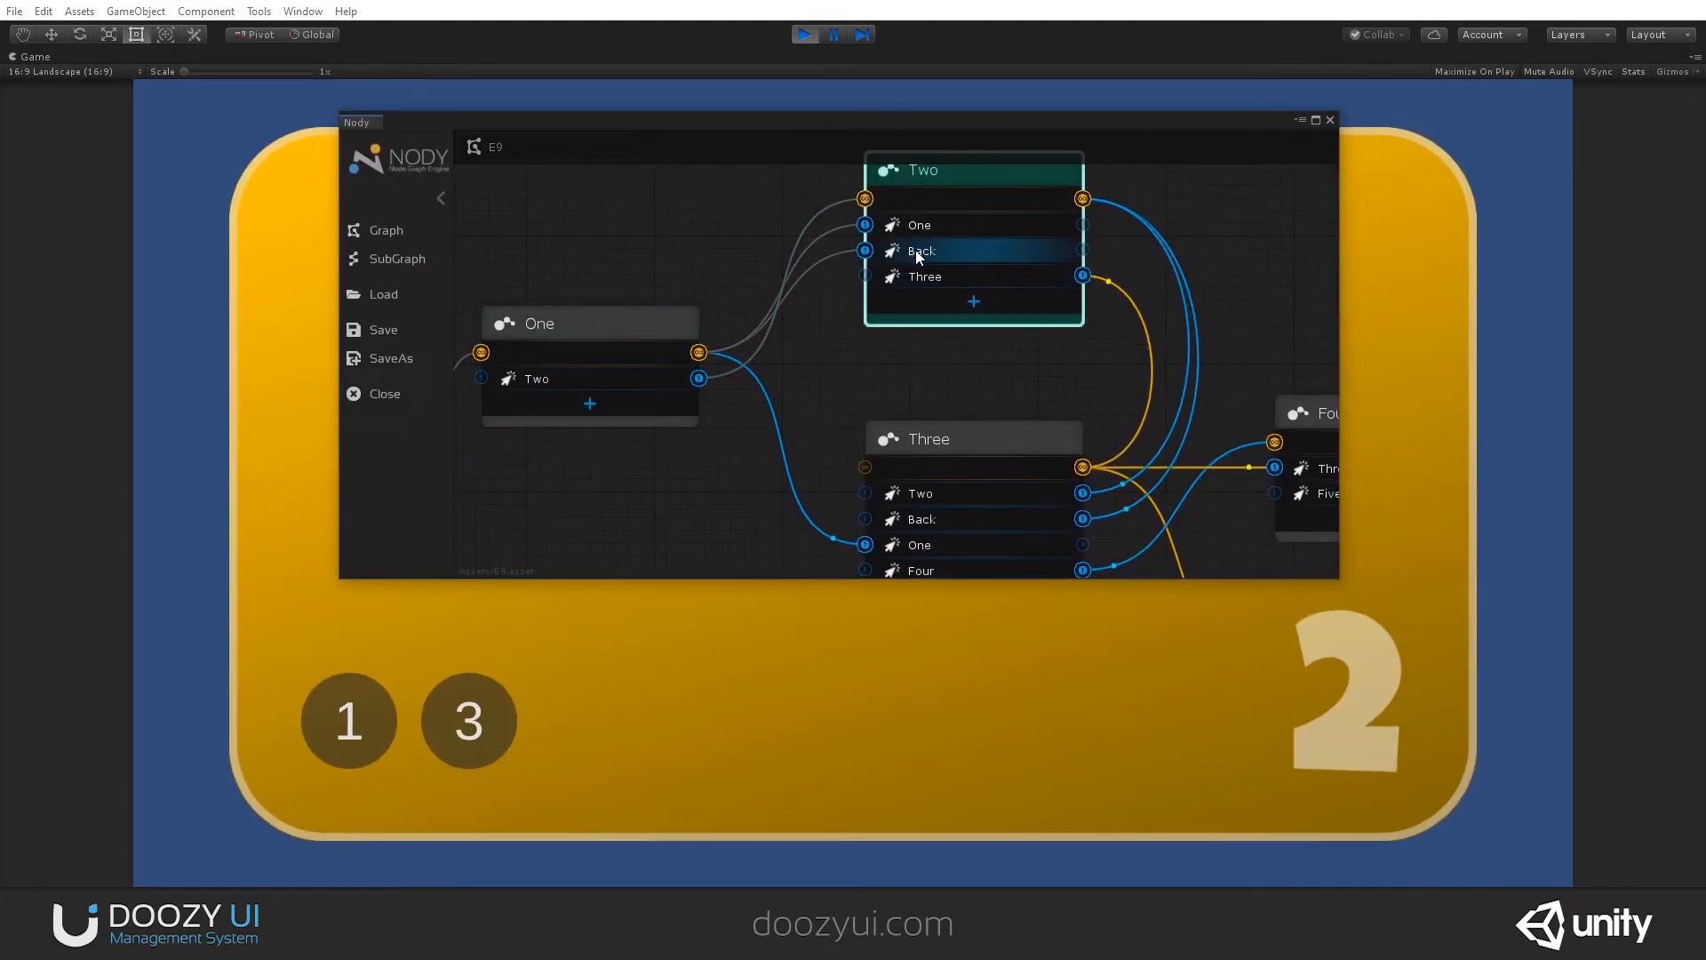
pyautogui.moveTo(764, 741)
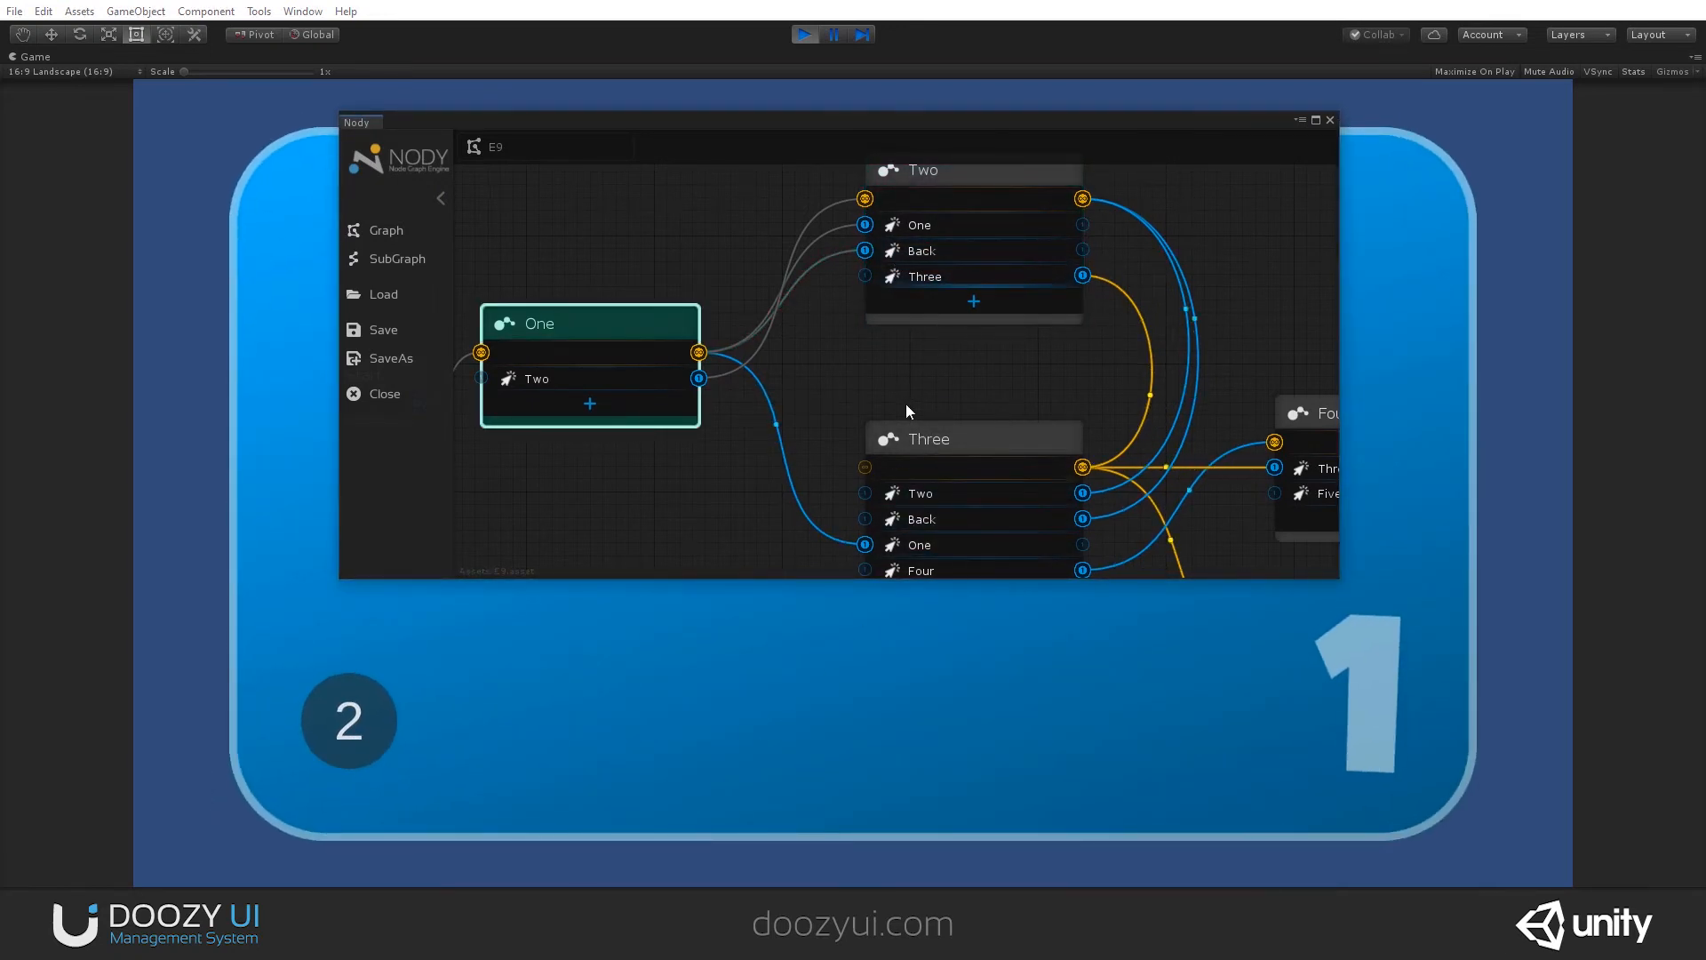
pyautogui.moveTo(908, 410); pyautogui.dragTo(522, 808)
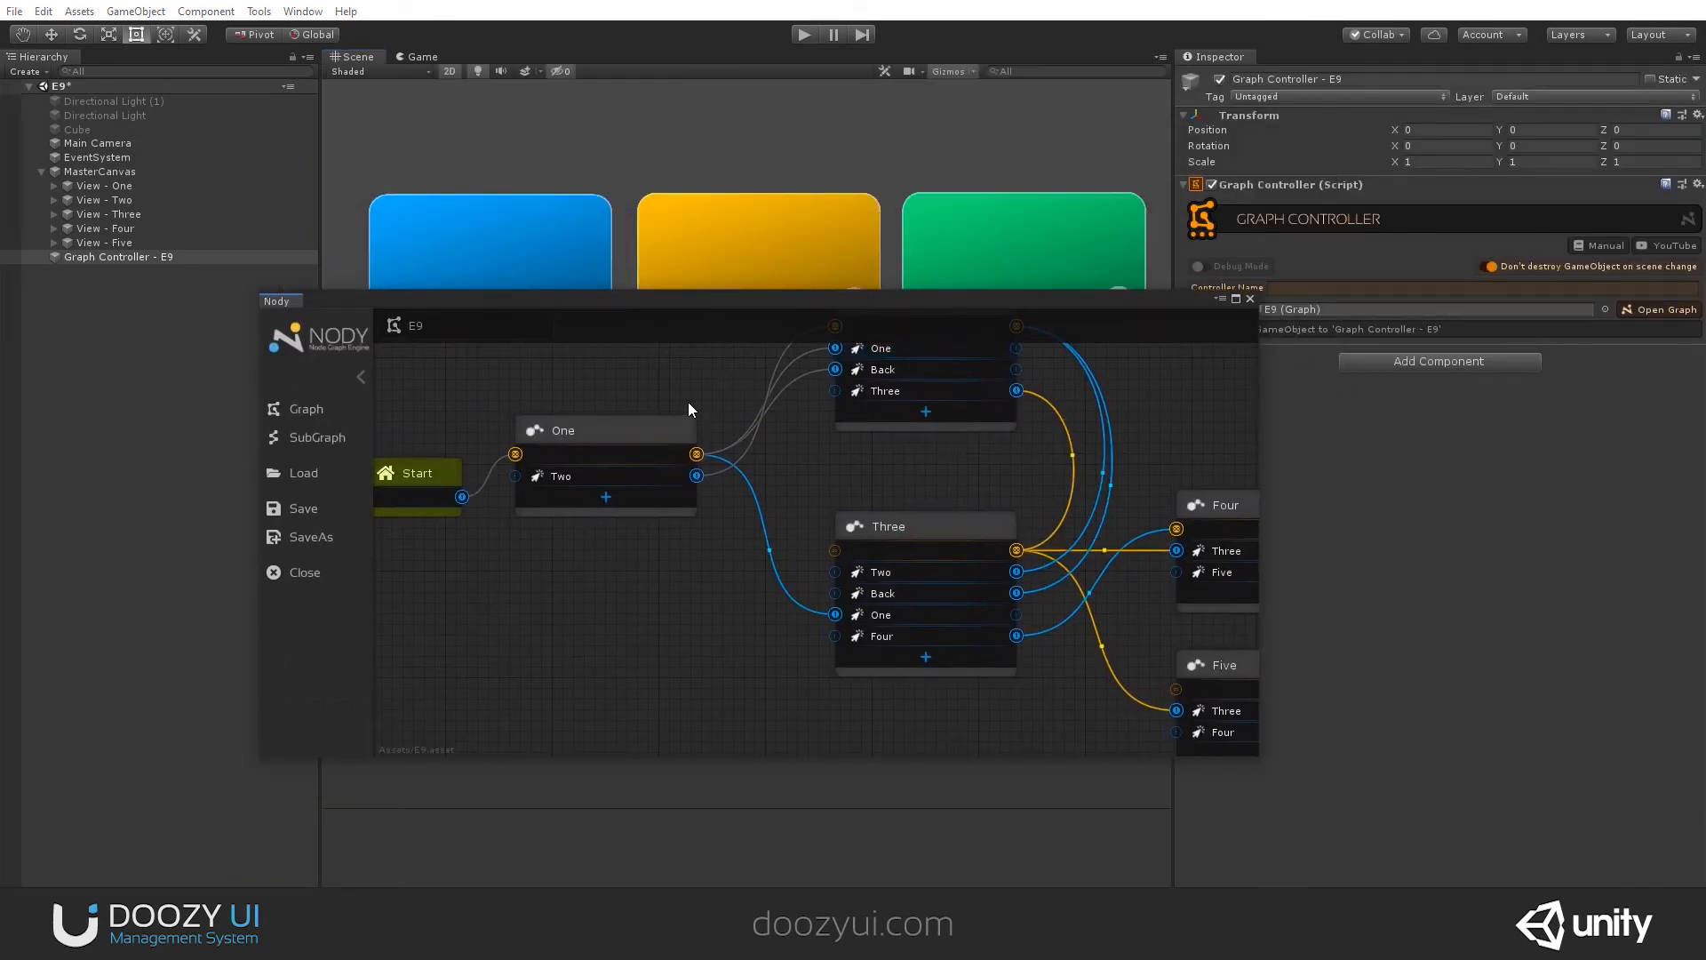
# - Create a Navigation > Back Button node on the E9 Nody graph canvas
pyautogui.rightClick(691, 410)
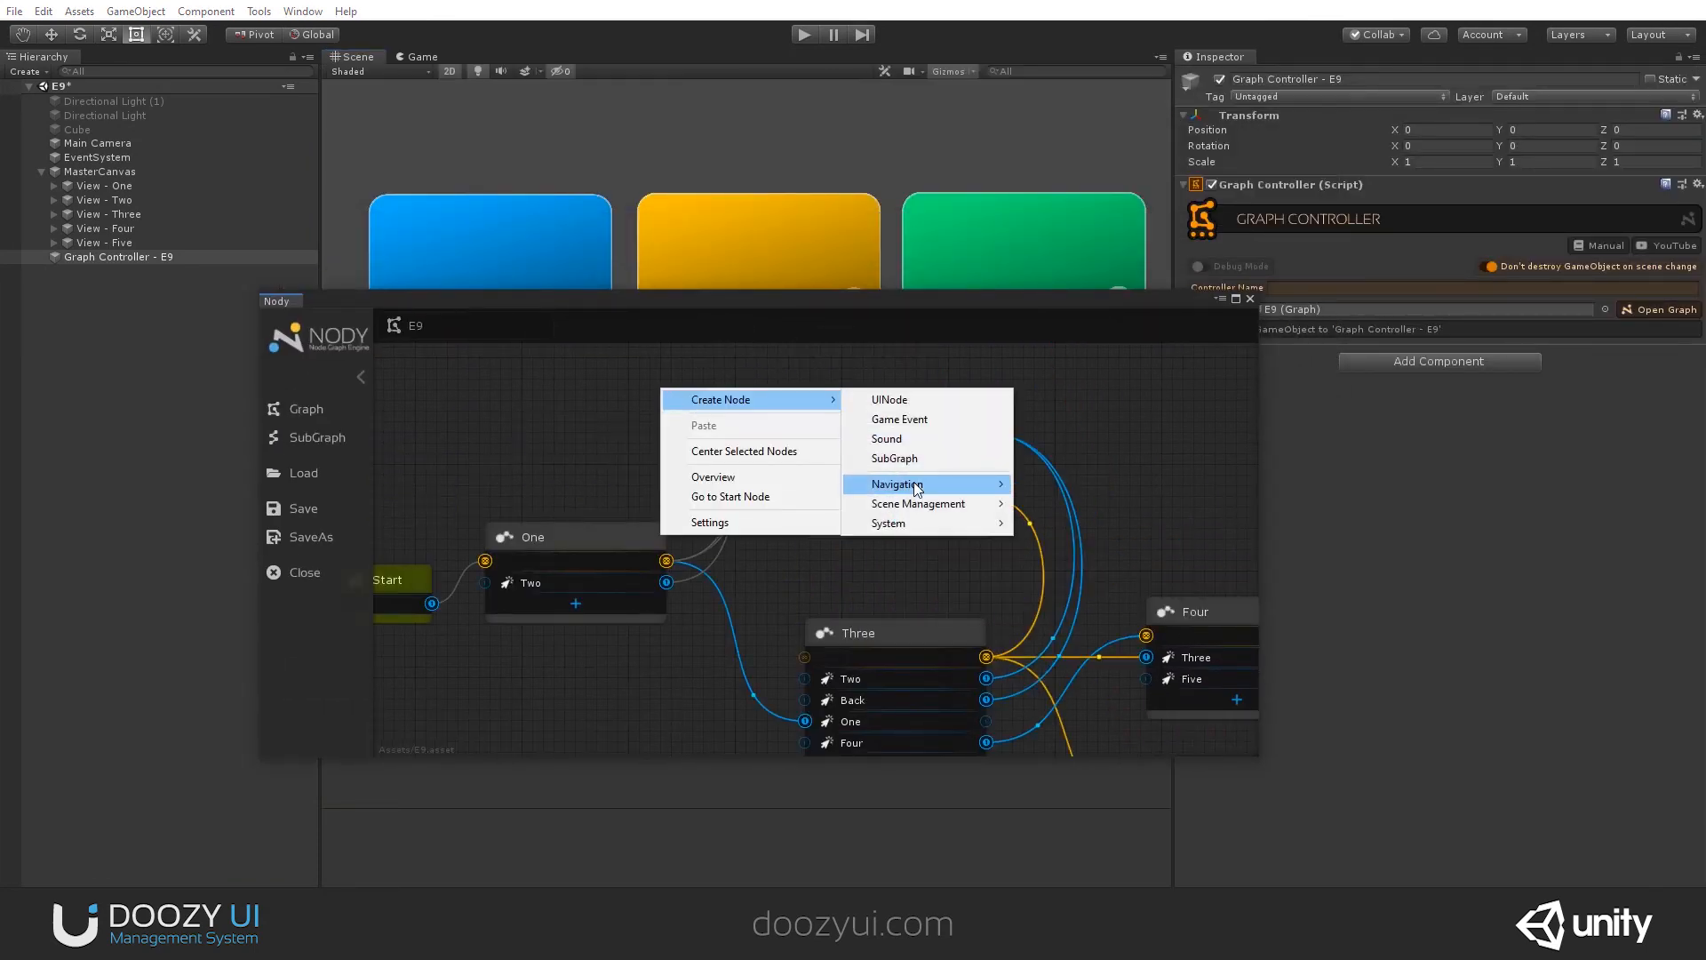
pyautogui.click(894, 483)
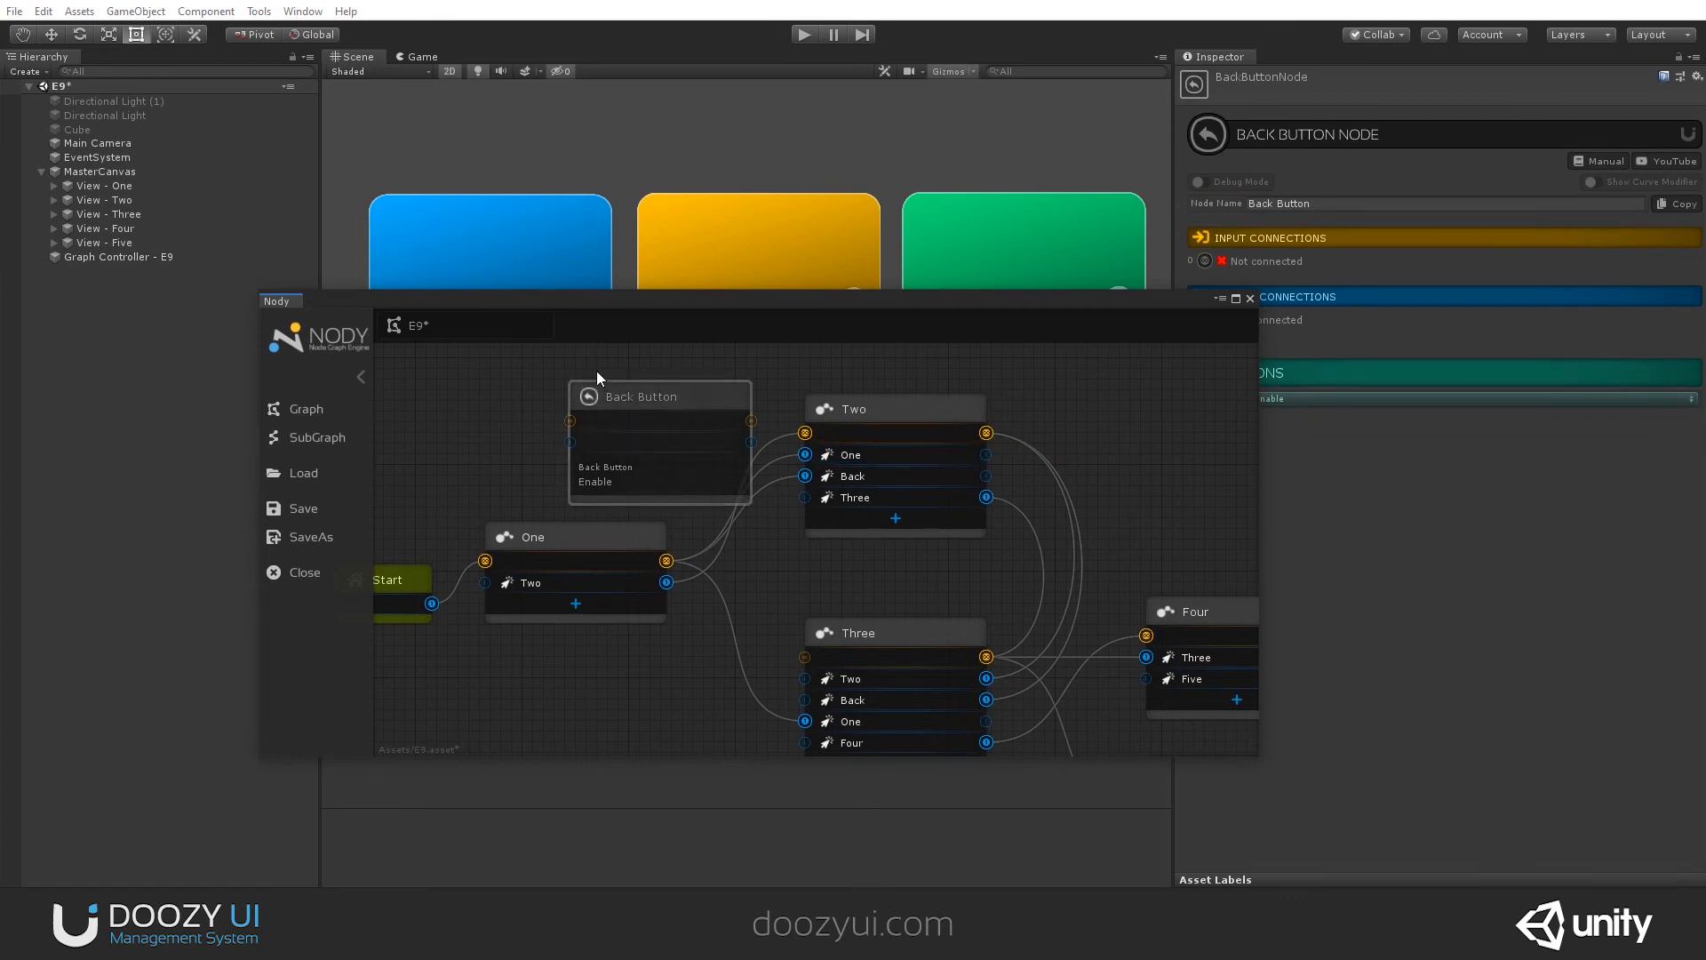